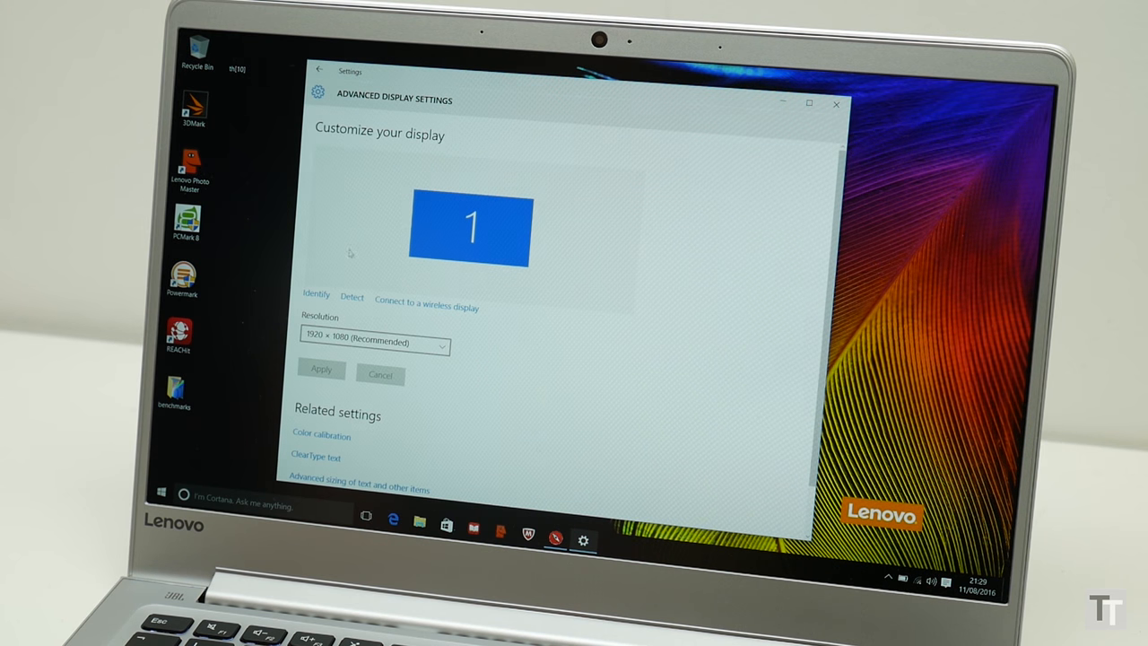
# Check the resolution options, then go back to System > Display at 1920 × 1080.
pyautogui.click(374, 342)
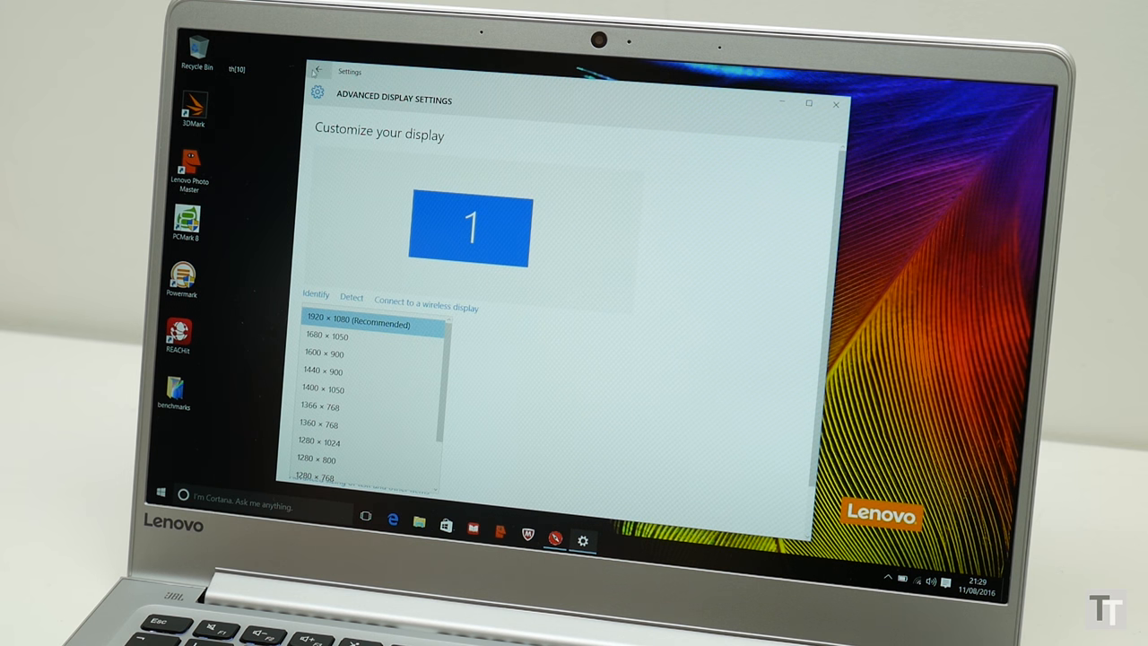
pyautogui.click(317, 71)
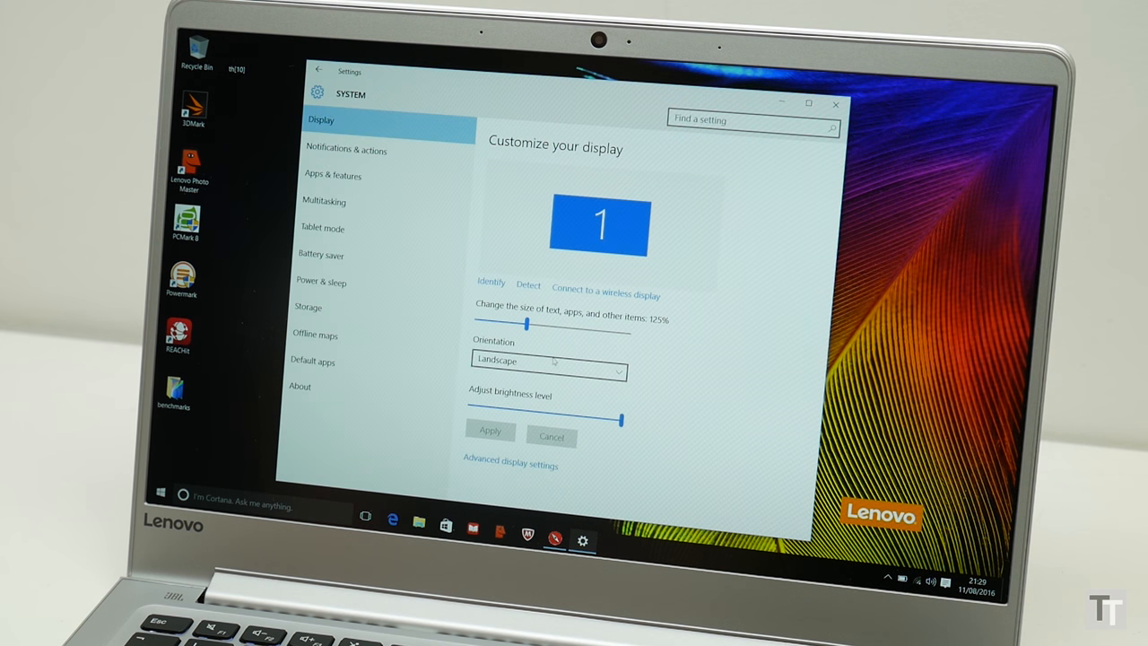
pyautogui.moveTo(525, 324); pyautogui.dragTo(480, 324)
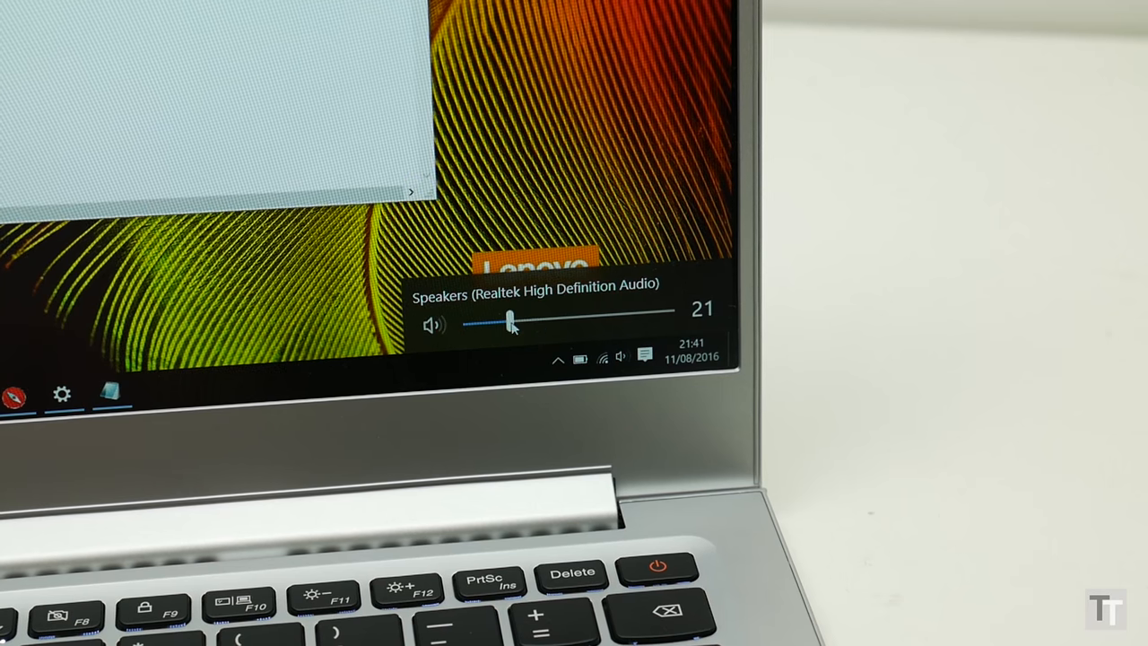
# Drag the speaker volume slider up to 21.
pyautogui.moveTo(509, 320); pyautogui.dragTo(601, 320)
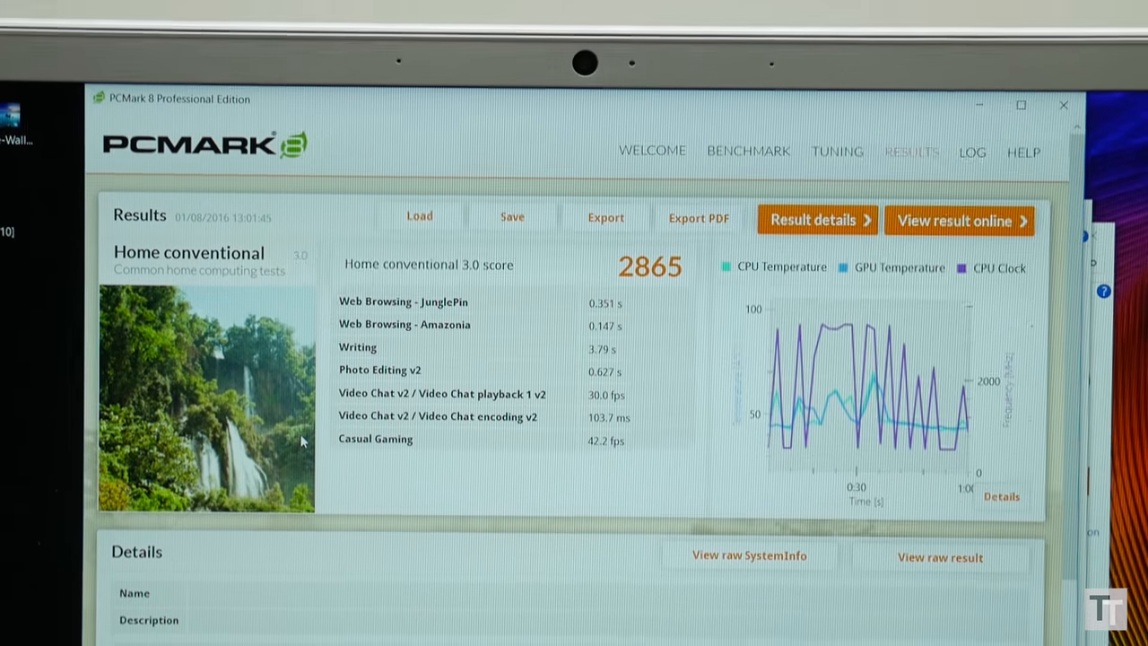
# Scroll through the PCMark 8 Home conventional 3.0 result showing score 2865.
pyautogui.scroll(-3)
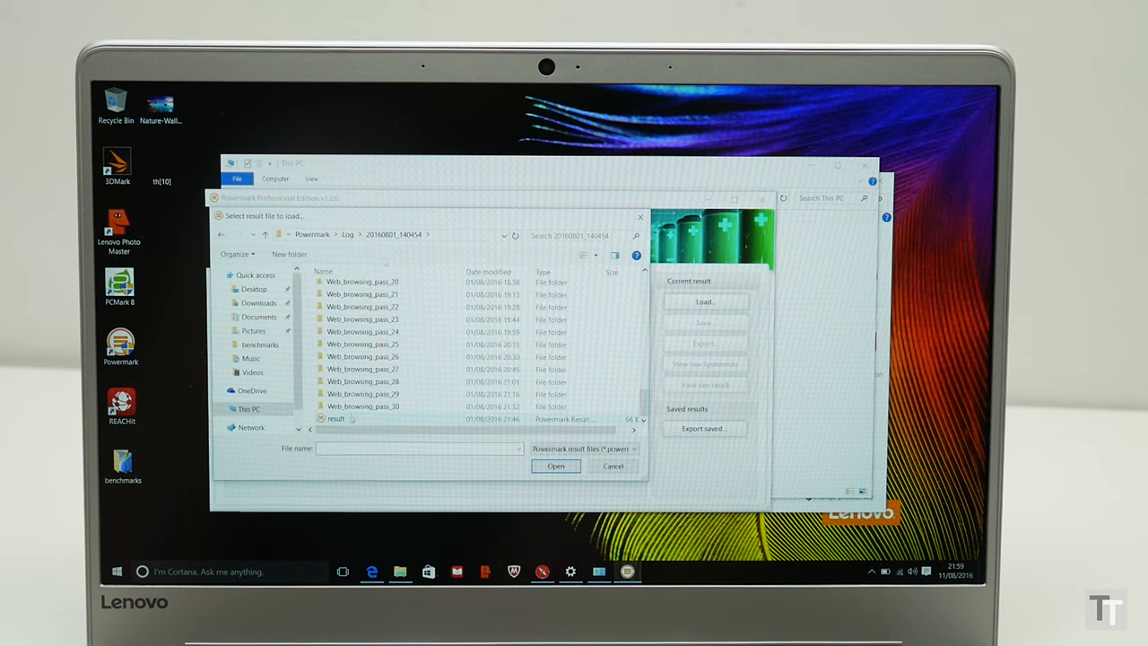
# Open the selected result file from the Powermark log folder.
pyautogui.click(555, 466)
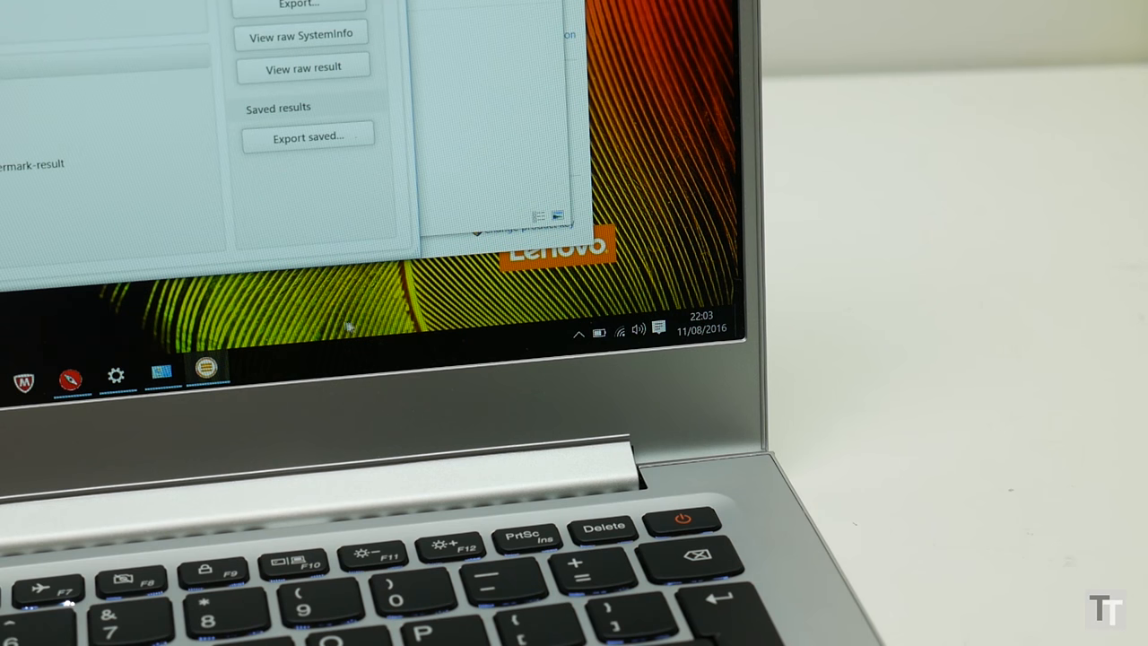
pyautogui.moveTo(599, 333)
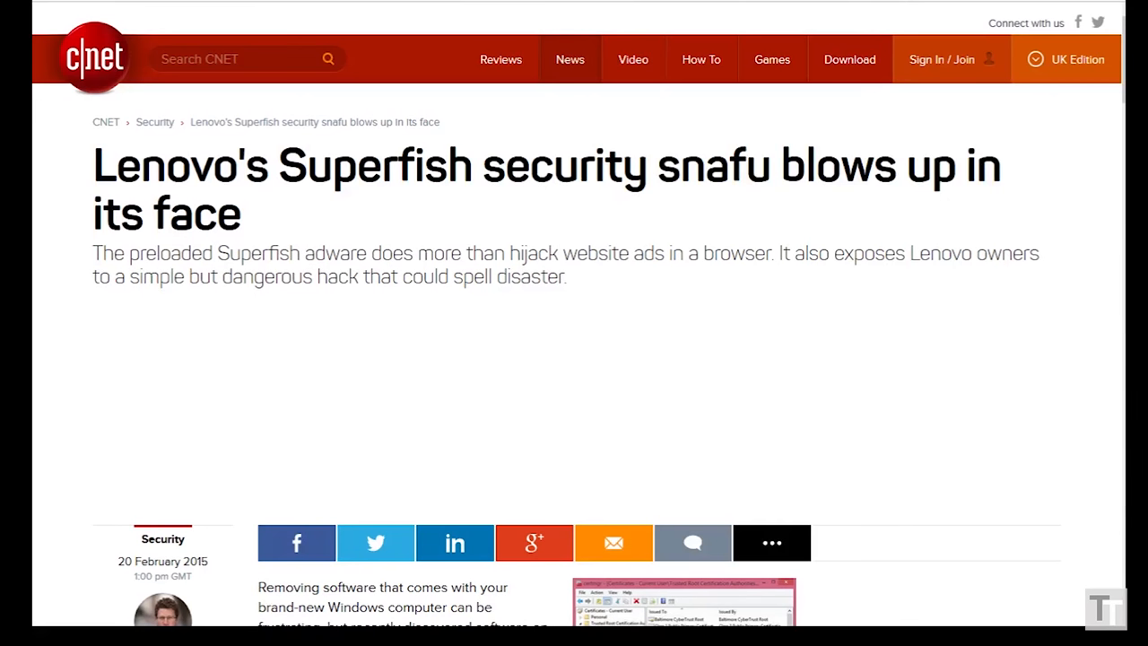
# Scroll the CNET Superfish article, then the TNW hidden Windows feature article body.
pyautogui.scroll(-3)
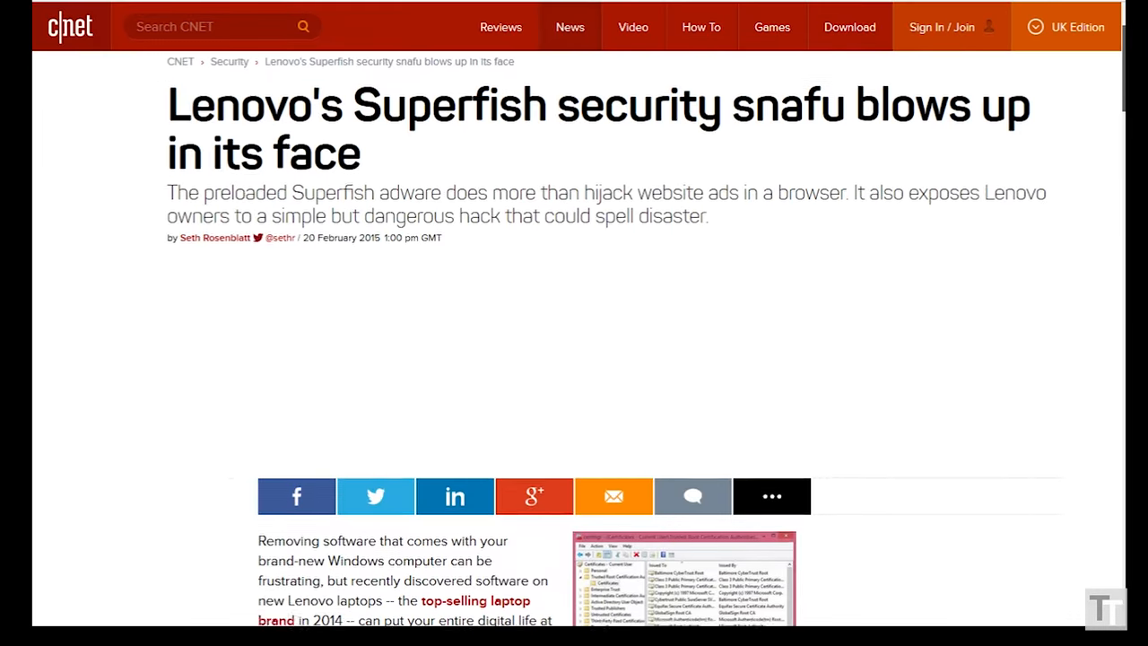
pyautogui.scroll(-3)
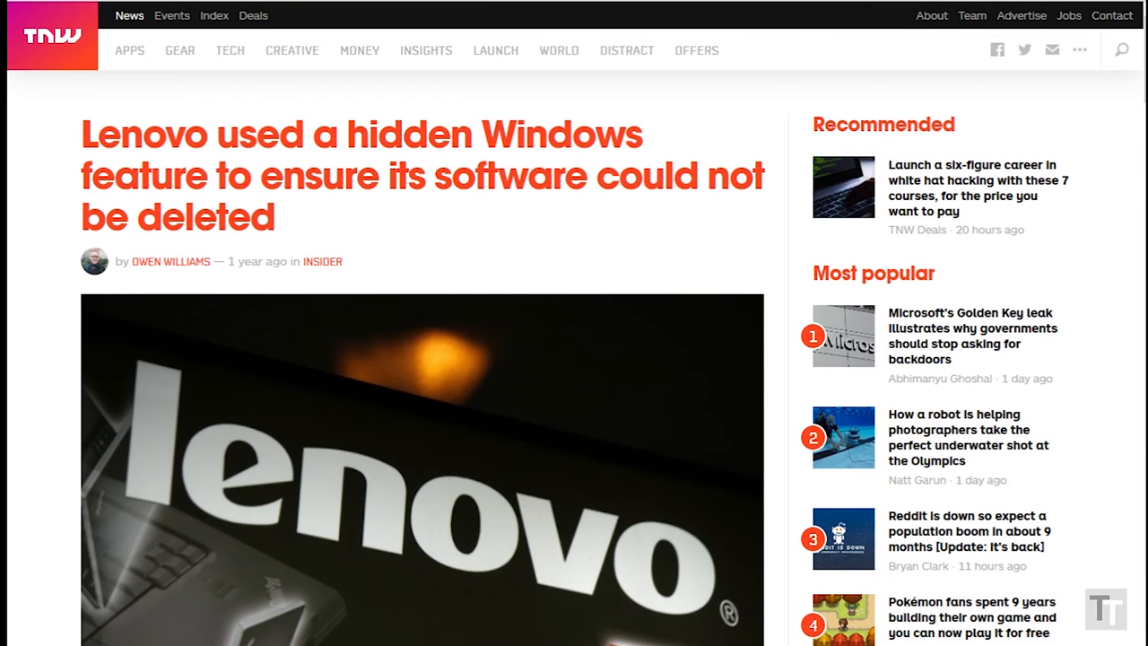
pyautogui.scroll(-3)
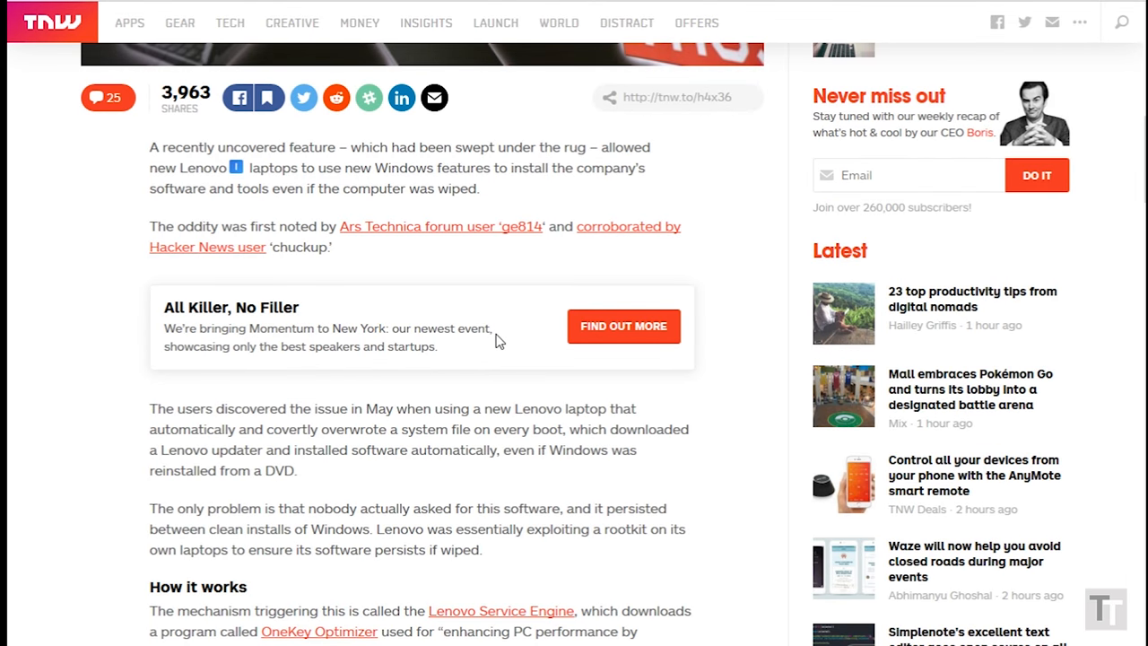
pyautogui.moveTo(423, 485)
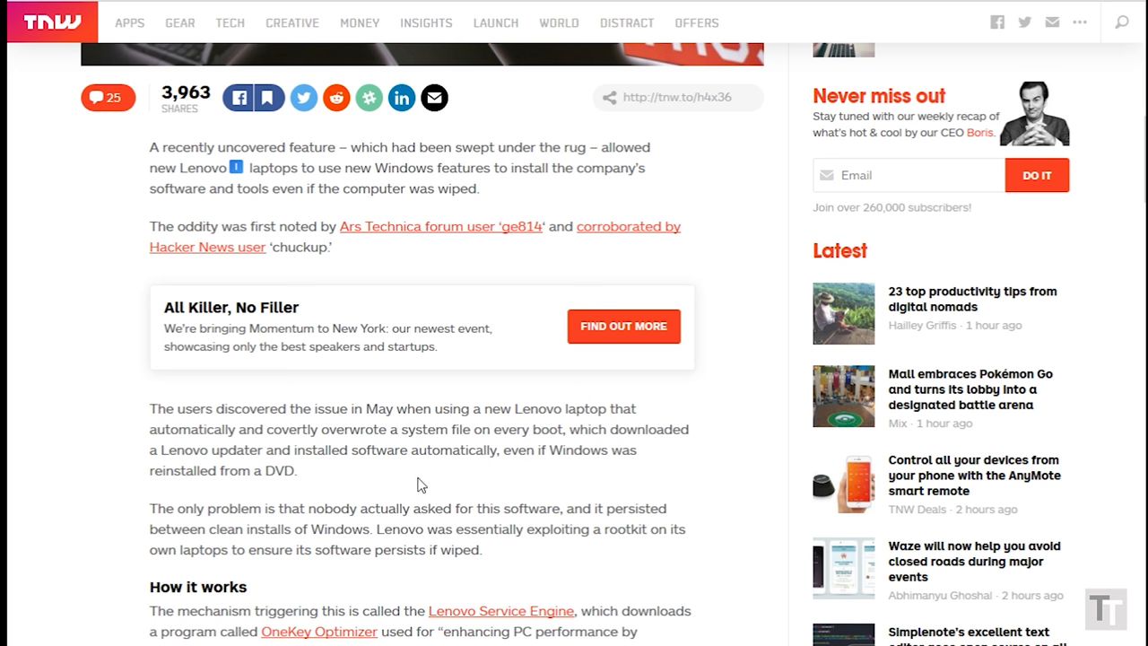